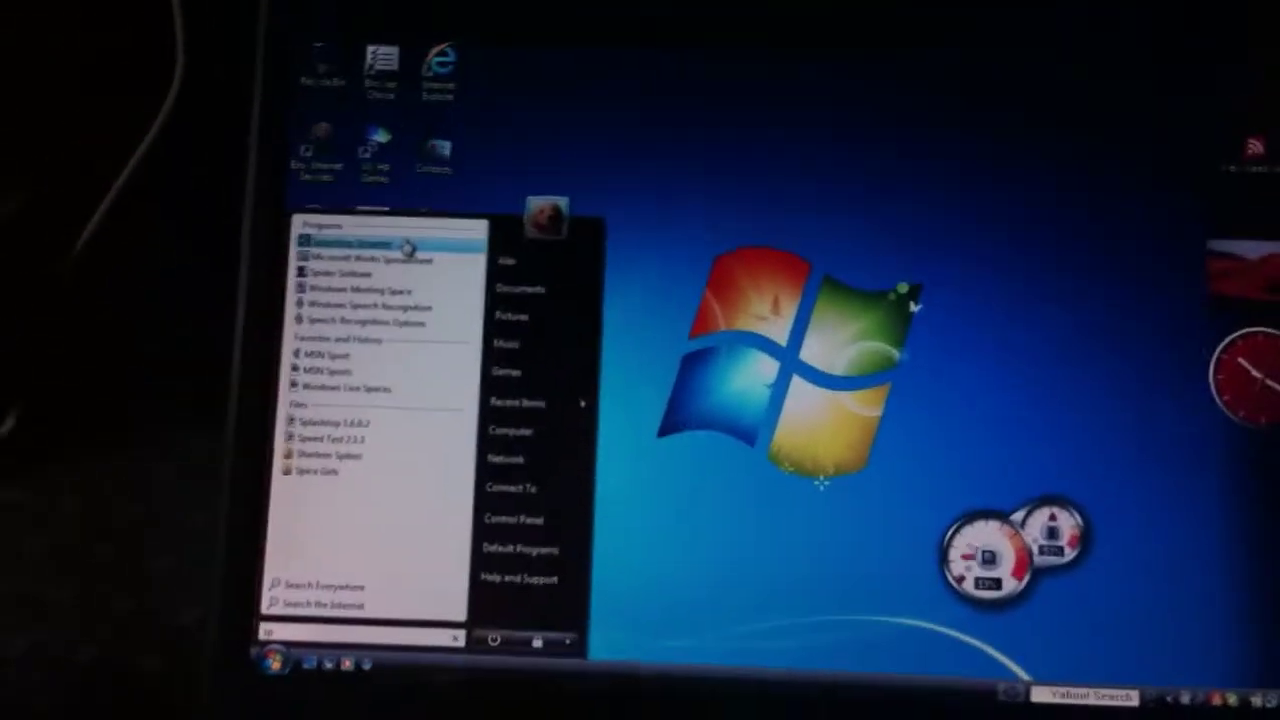
Launch Splashtop Streamer from the Start menu program list and view its Status tab
click(355, 243)
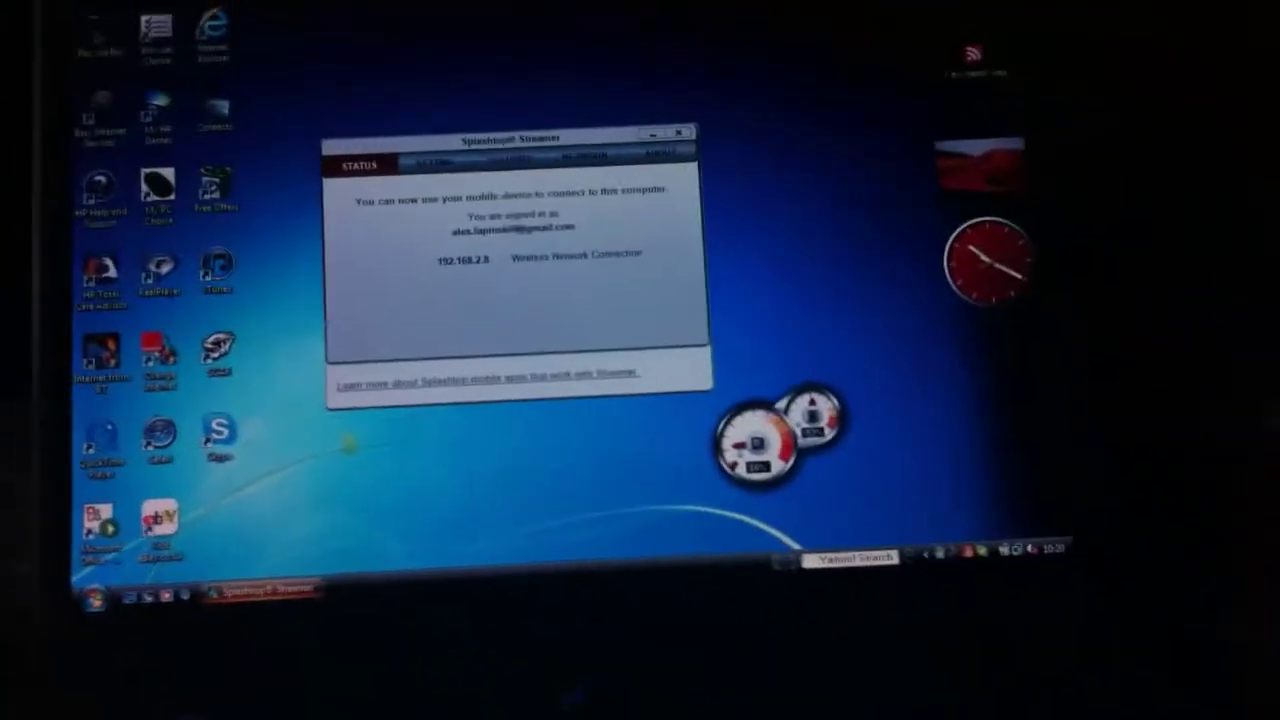